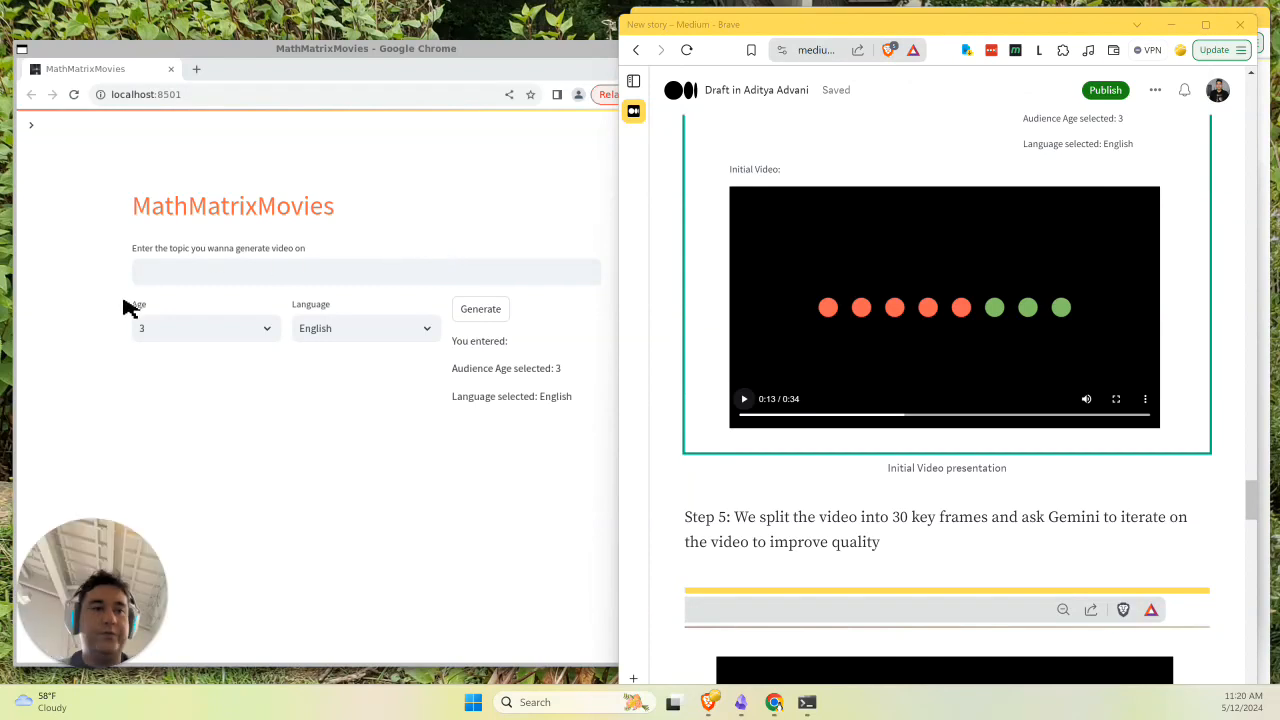
mouse_move(210, 196)
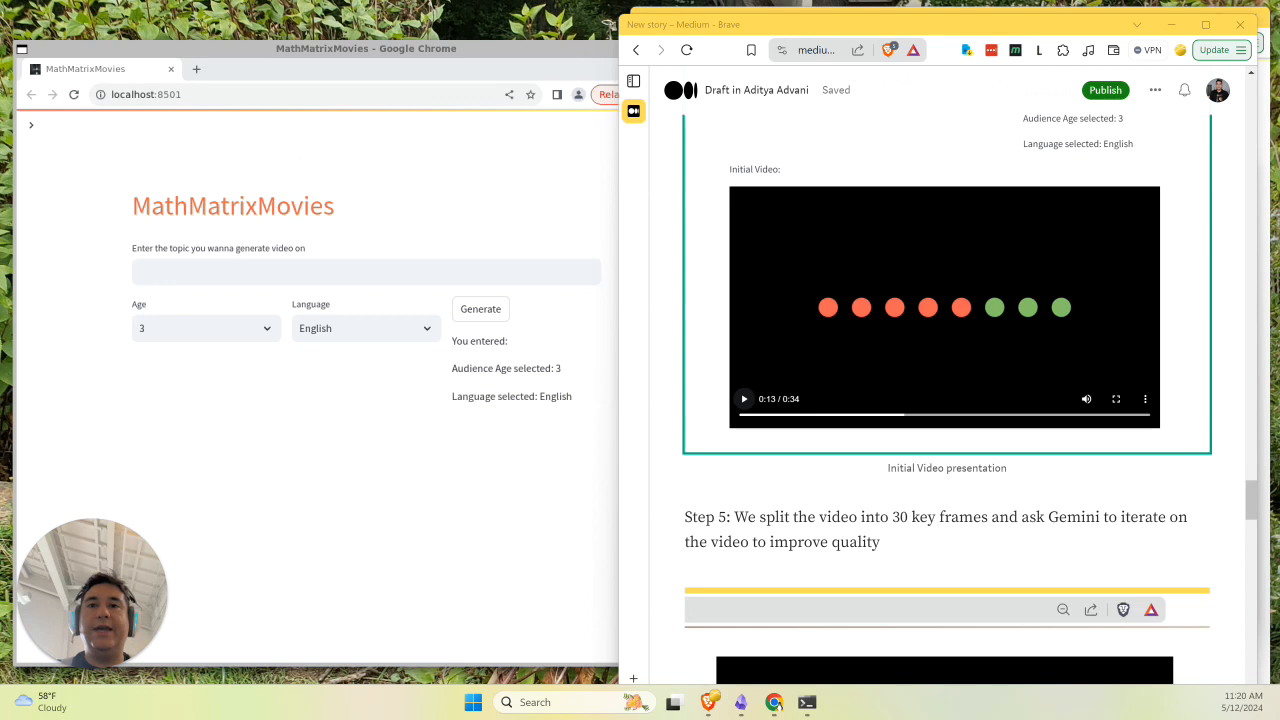
mouse_move(86, 68)
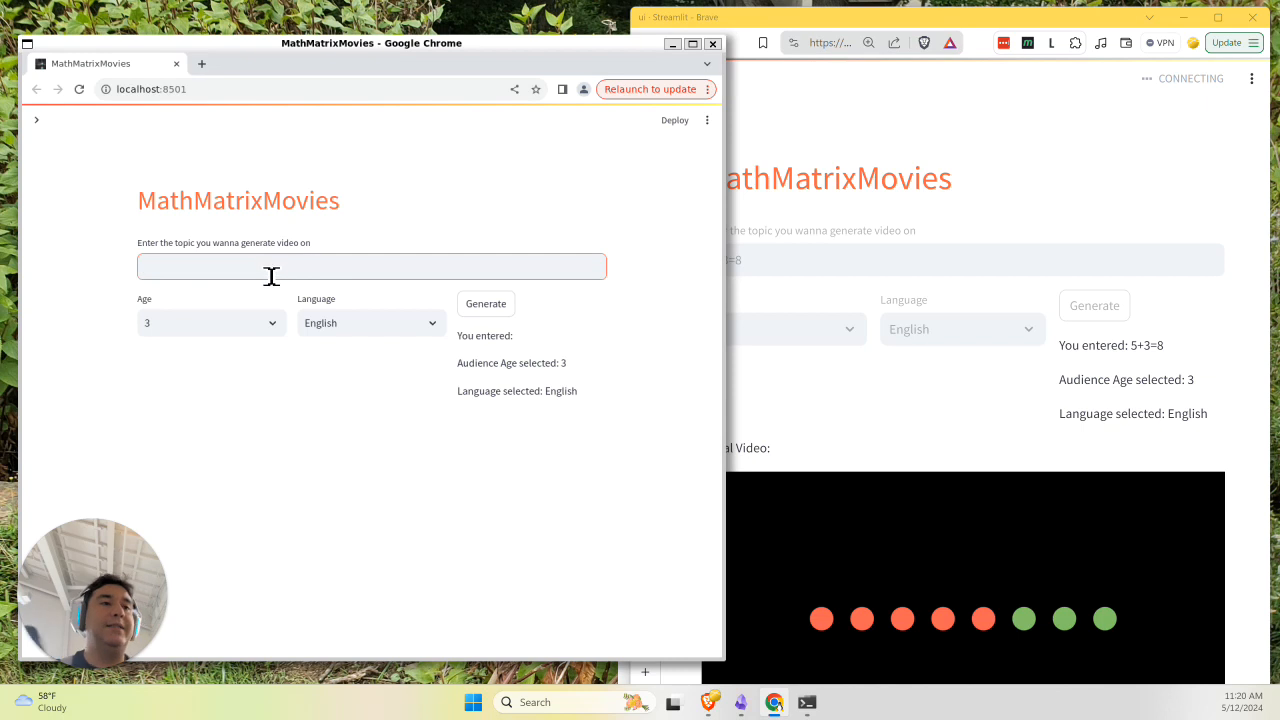
mouse_move(240, 244)
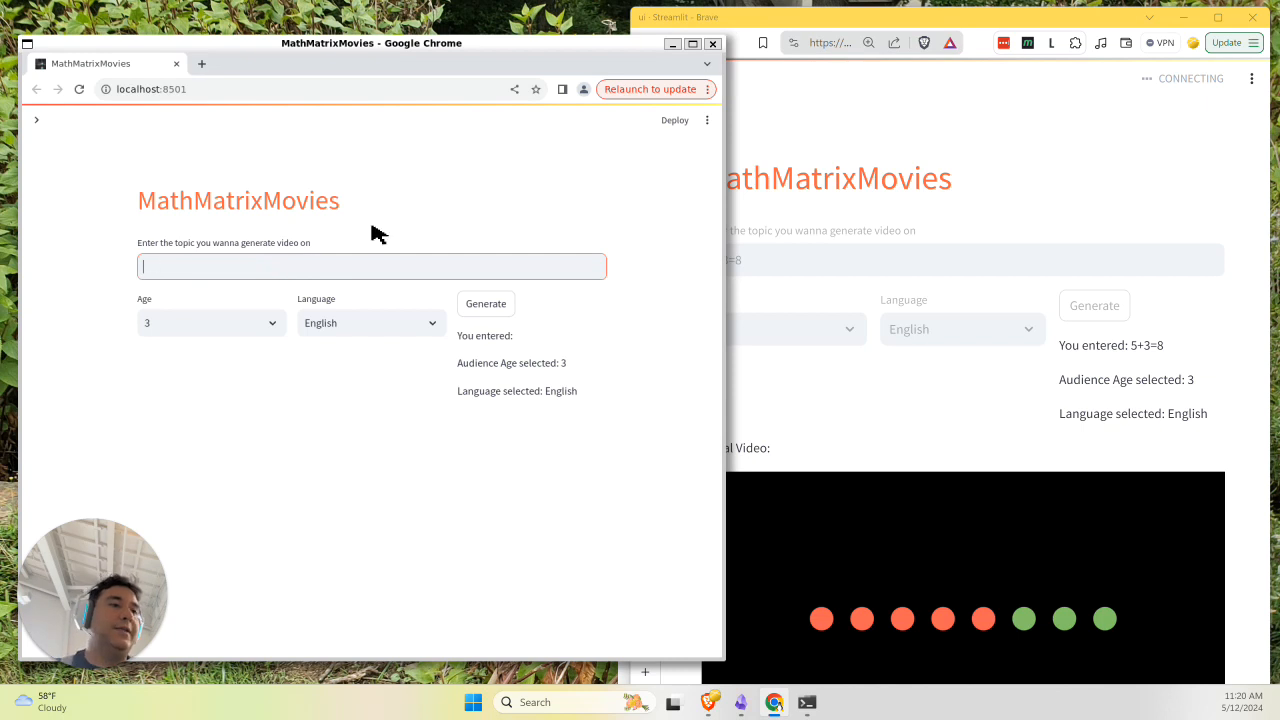
mouse_move(218, 336)
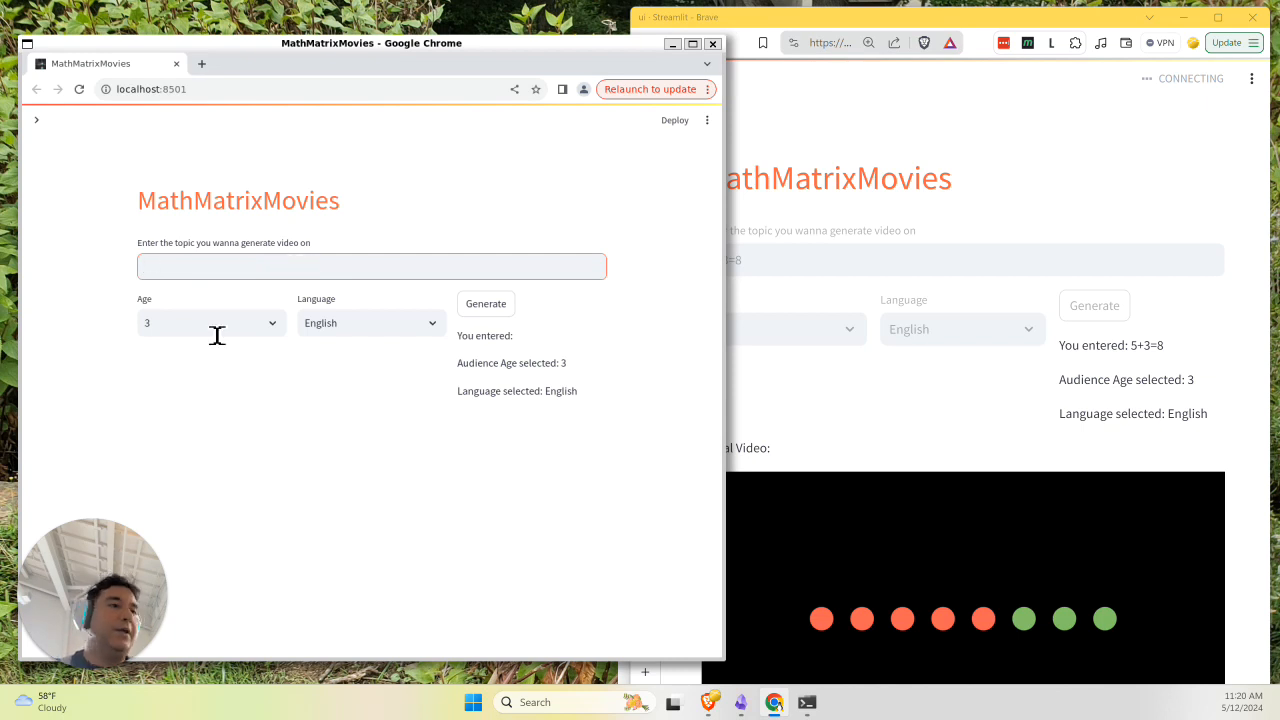
- Enter 3+5=8 as the video topic and choose audience age 5, keeping English
left_click(360, 322)
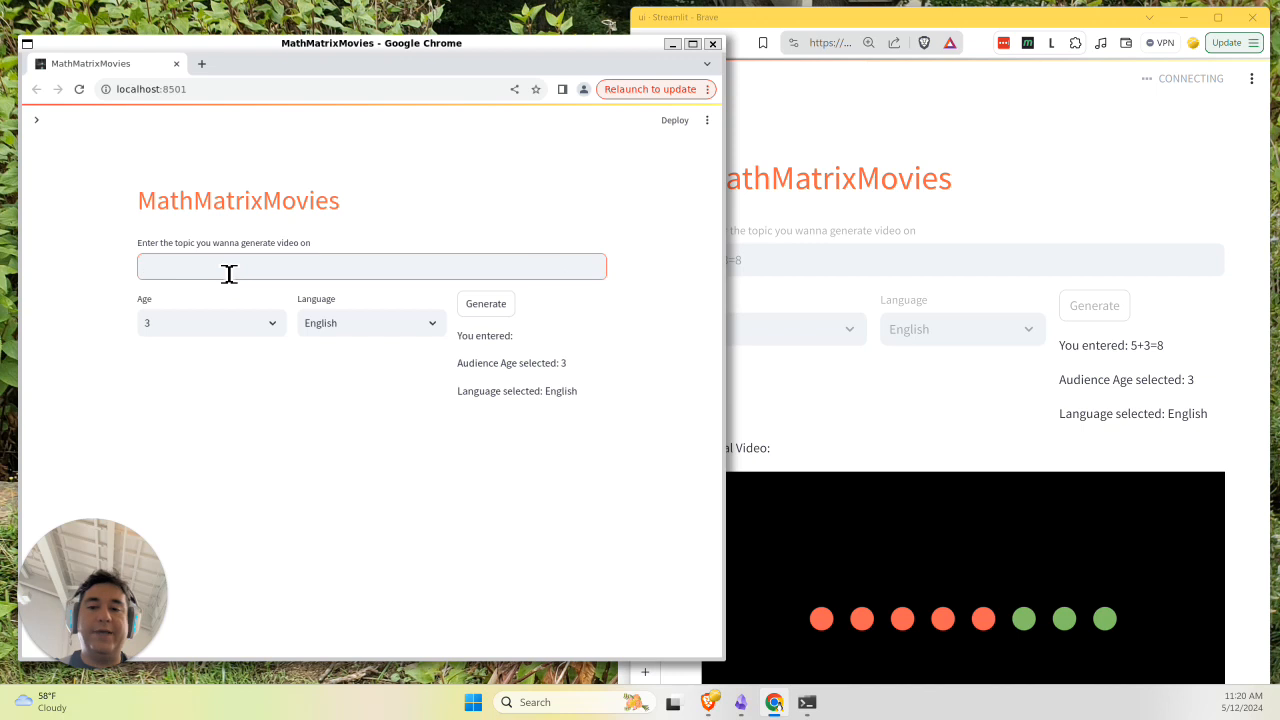
type("3+5")
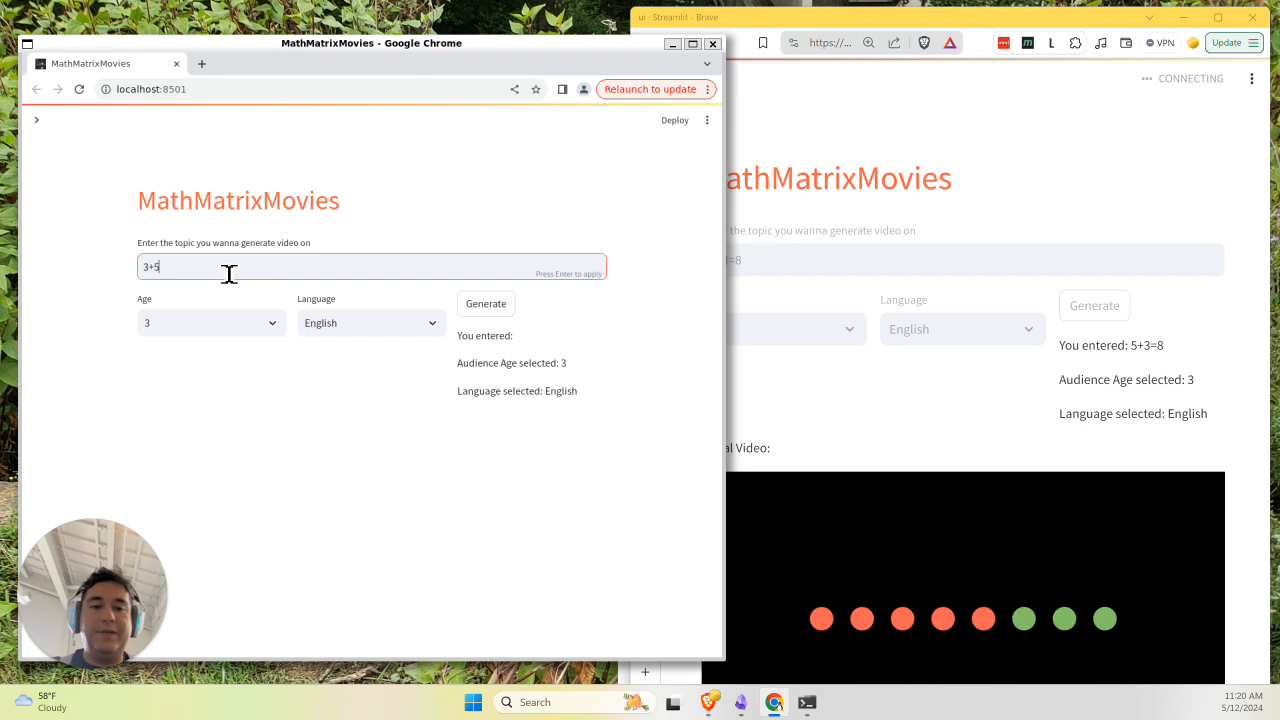
type("=8")
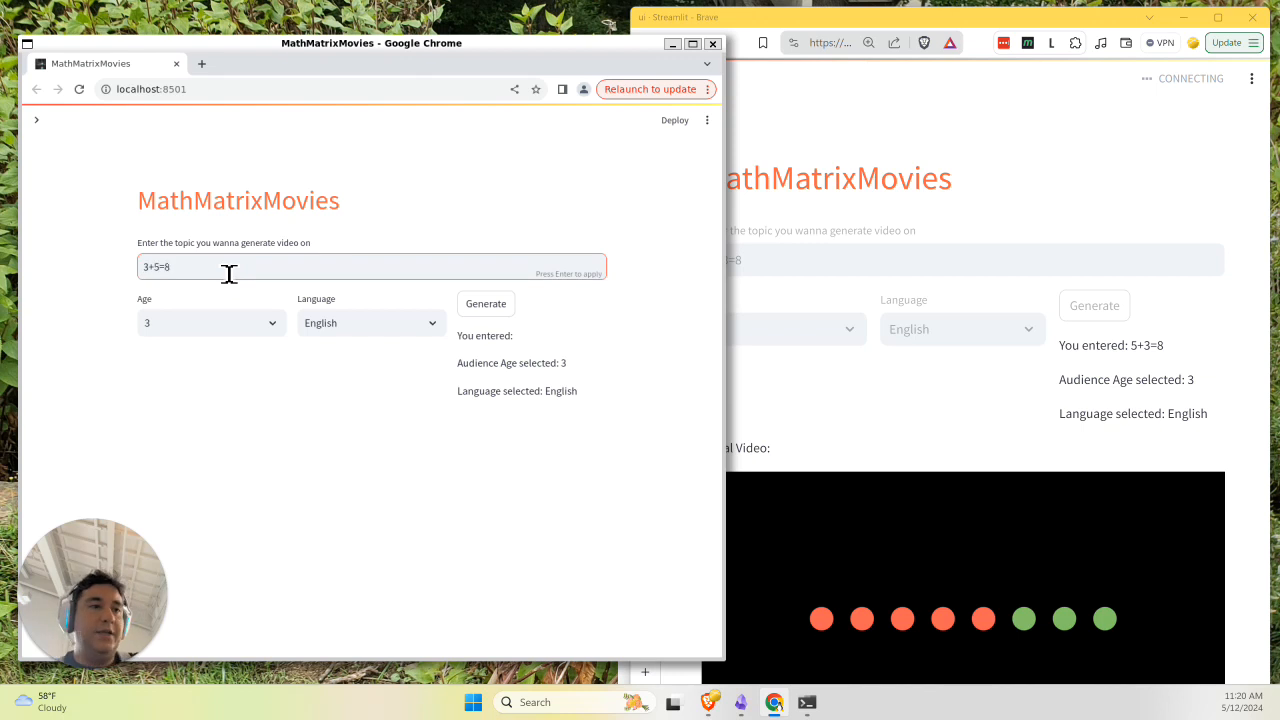
left_click(212, 322)
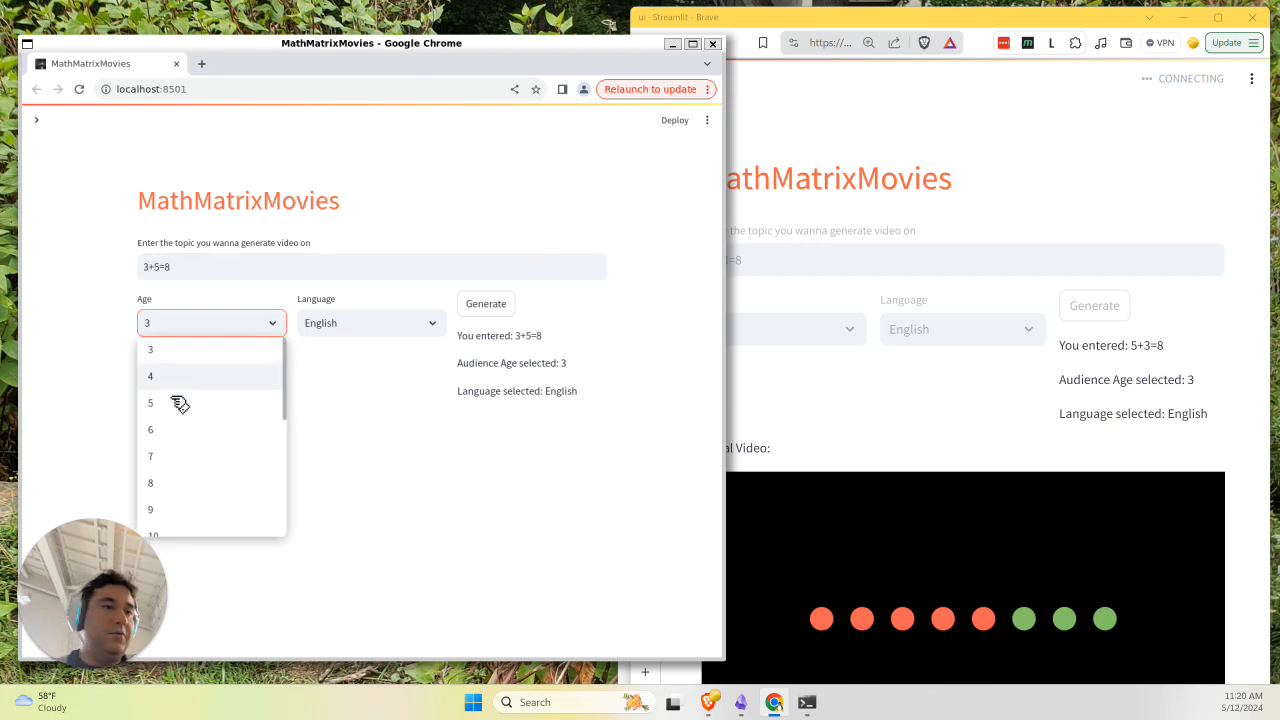
left_click(150, 402)
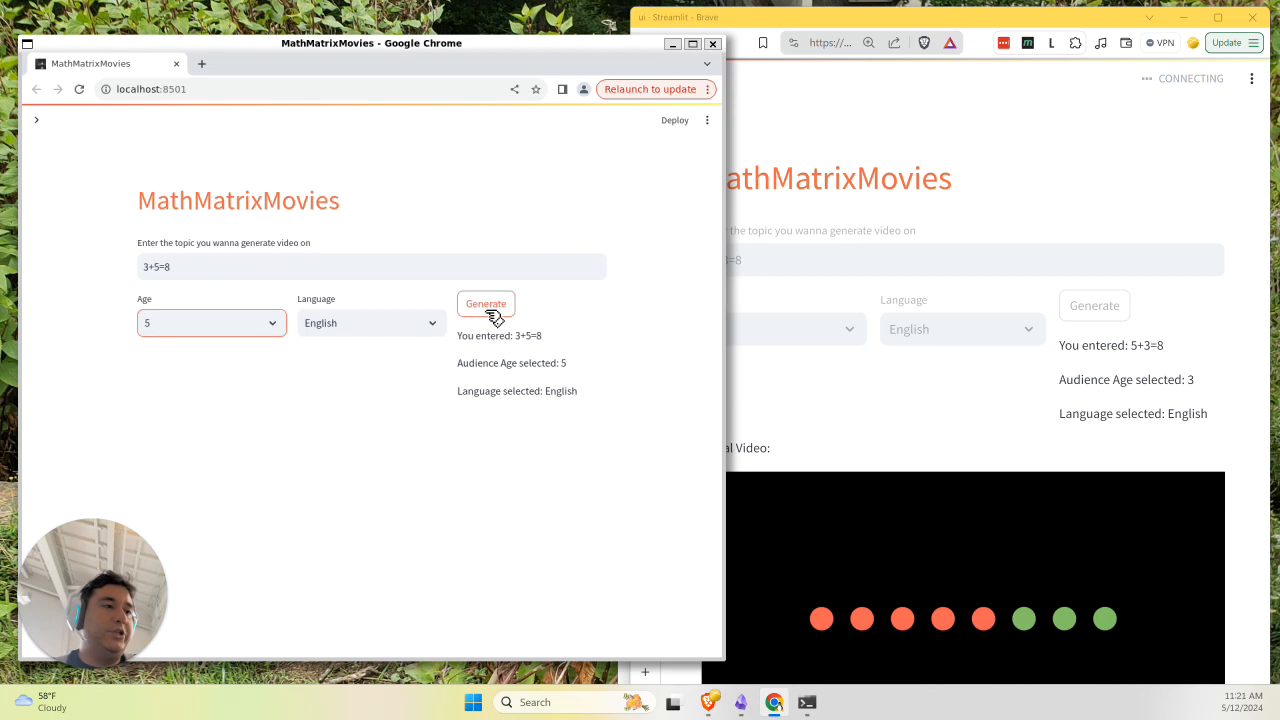
- Generate the 3+5=8 video and scroll through its Manim script with formula, voiceover and 'The End' outro
left_click(486, 304)
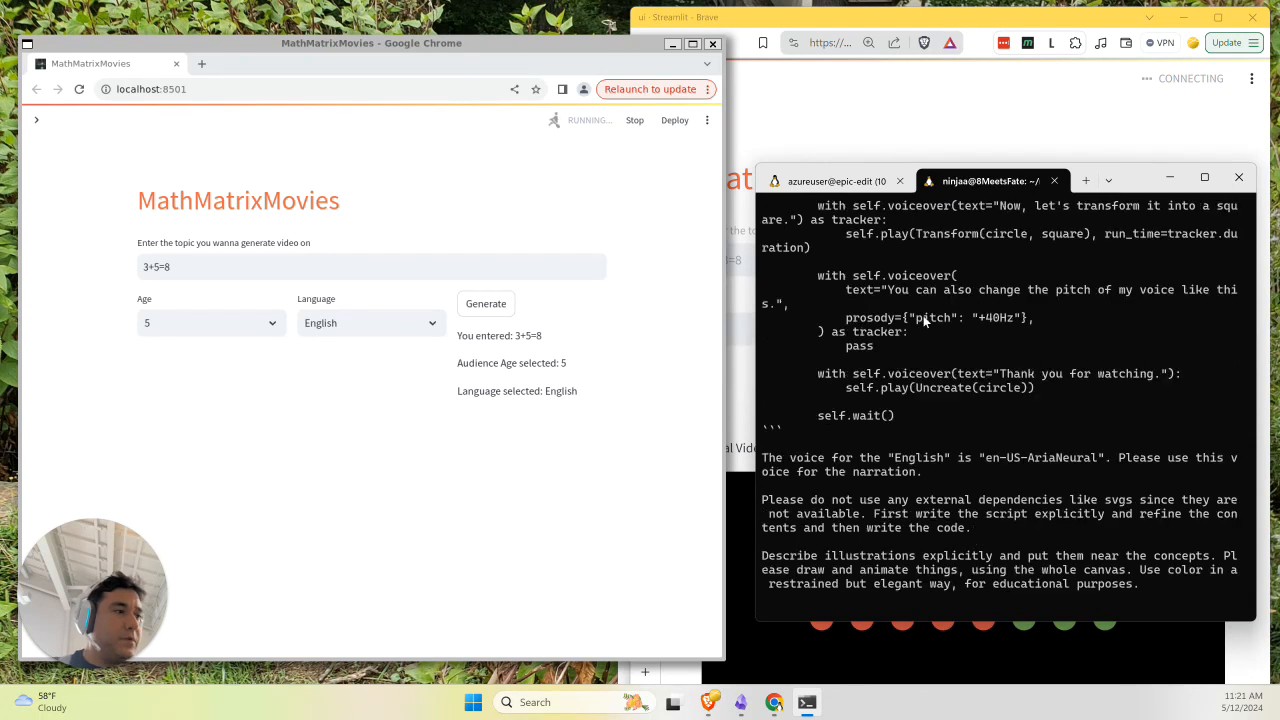
scroll("up", 3)
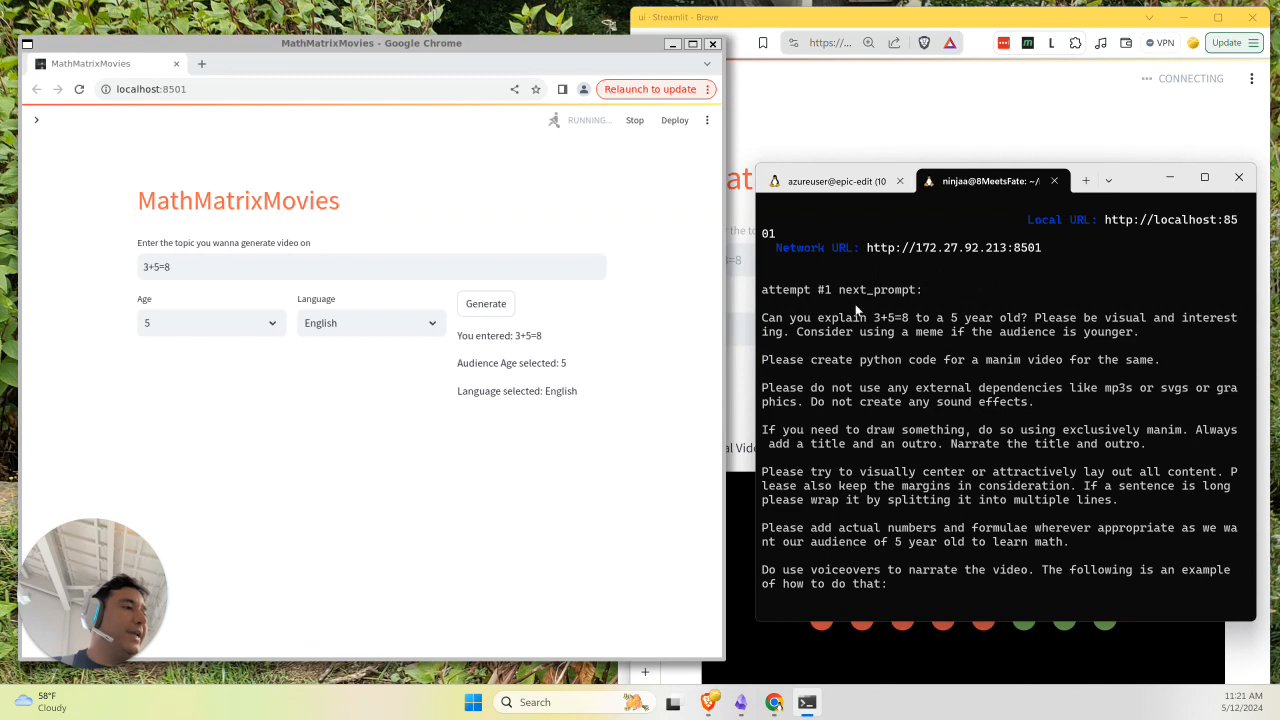
mouse_move(1036, 348)
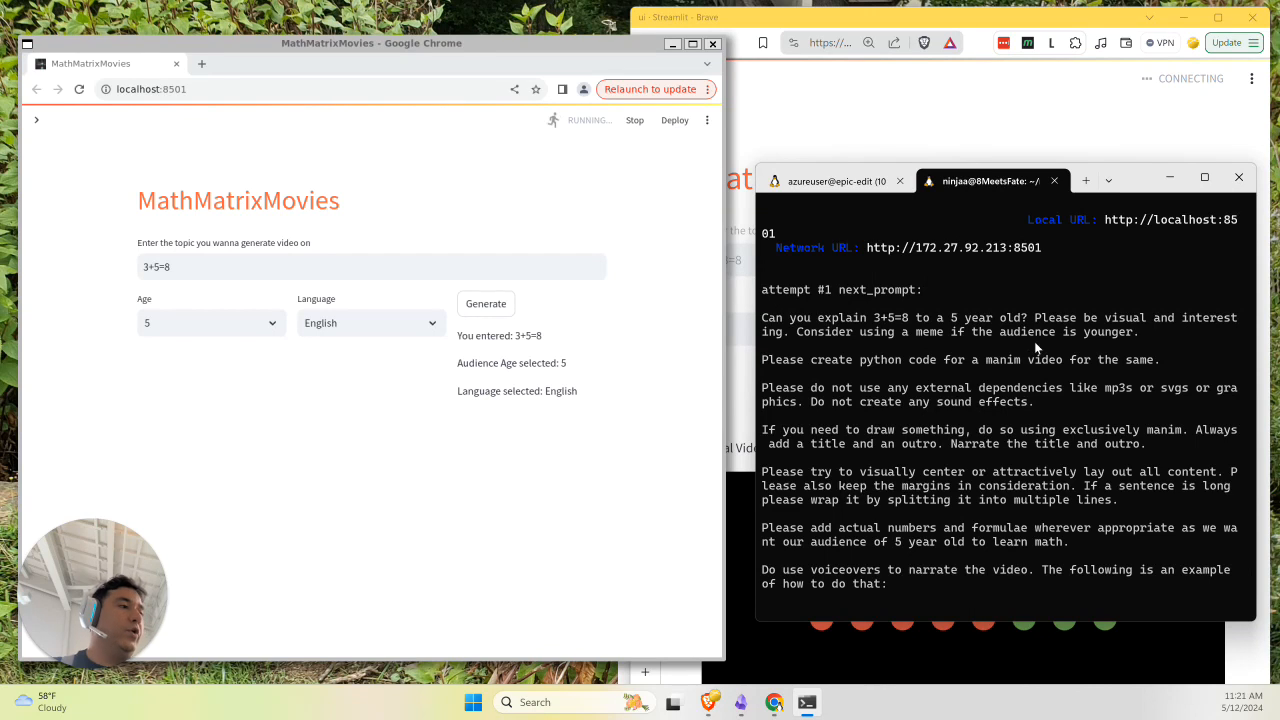
scroll("down", 3)
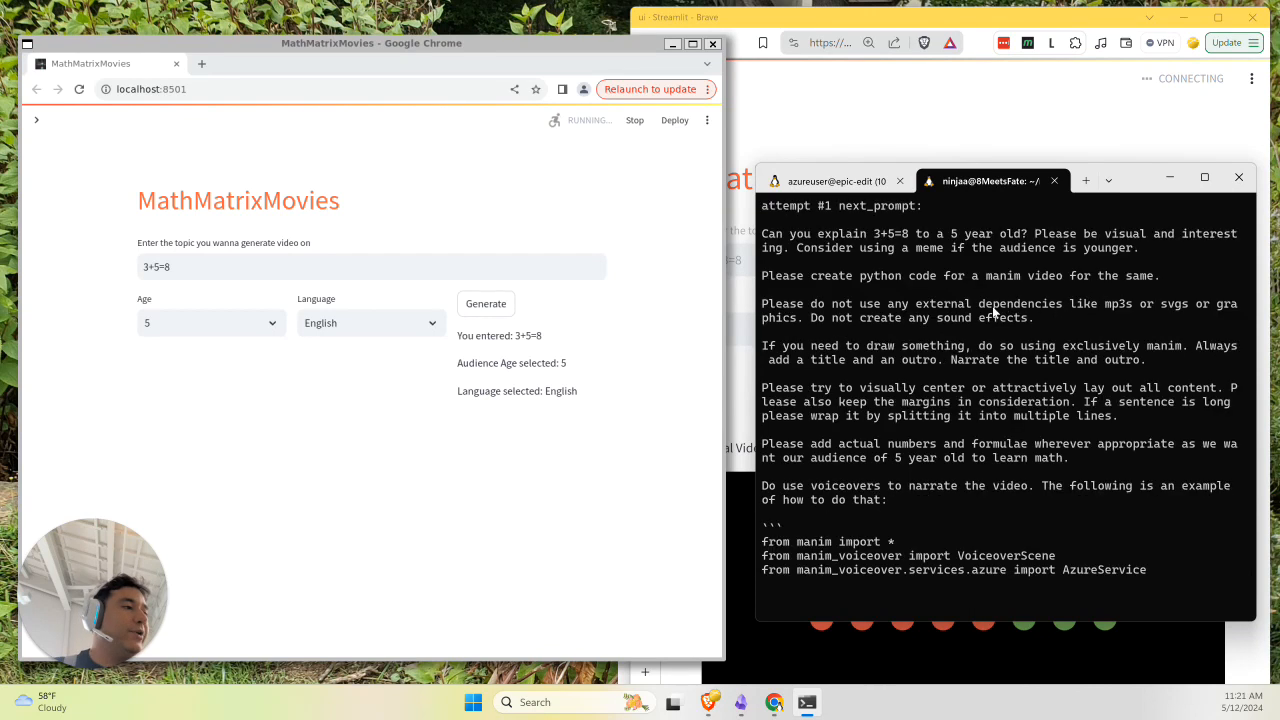
scroll("down", 3)
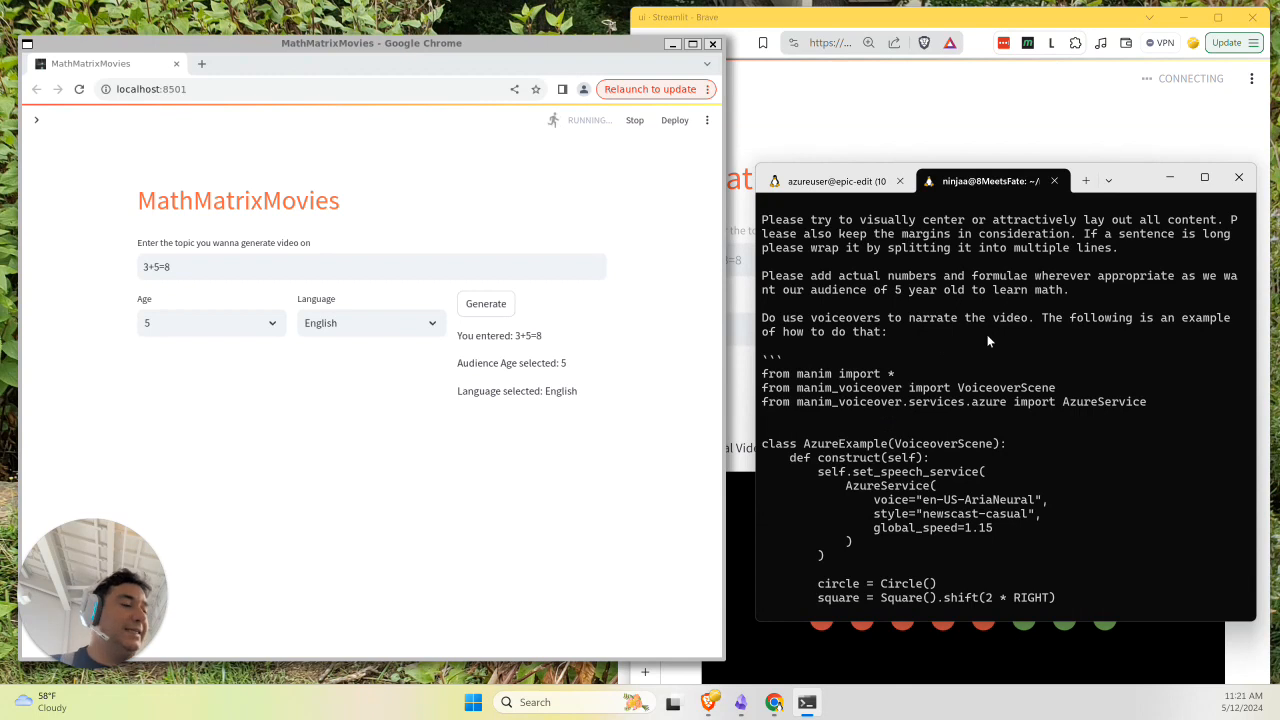
scroll("down", 3)
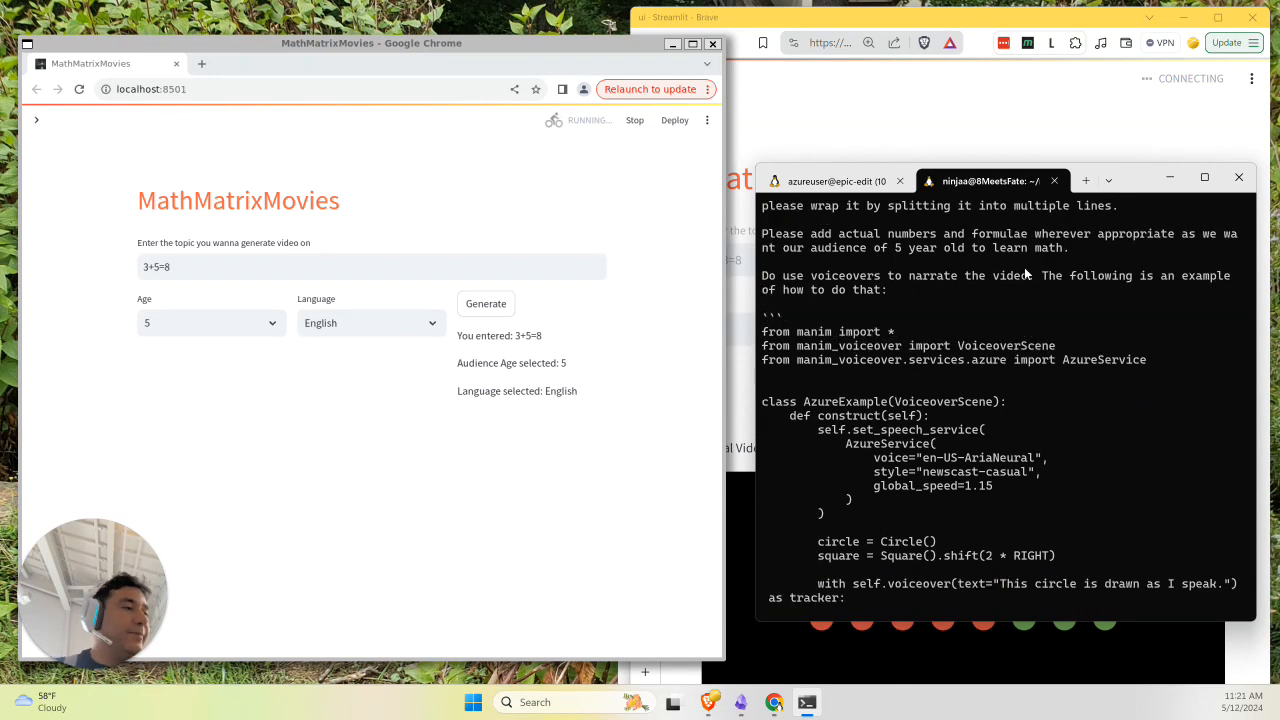
scroll("down", 3)
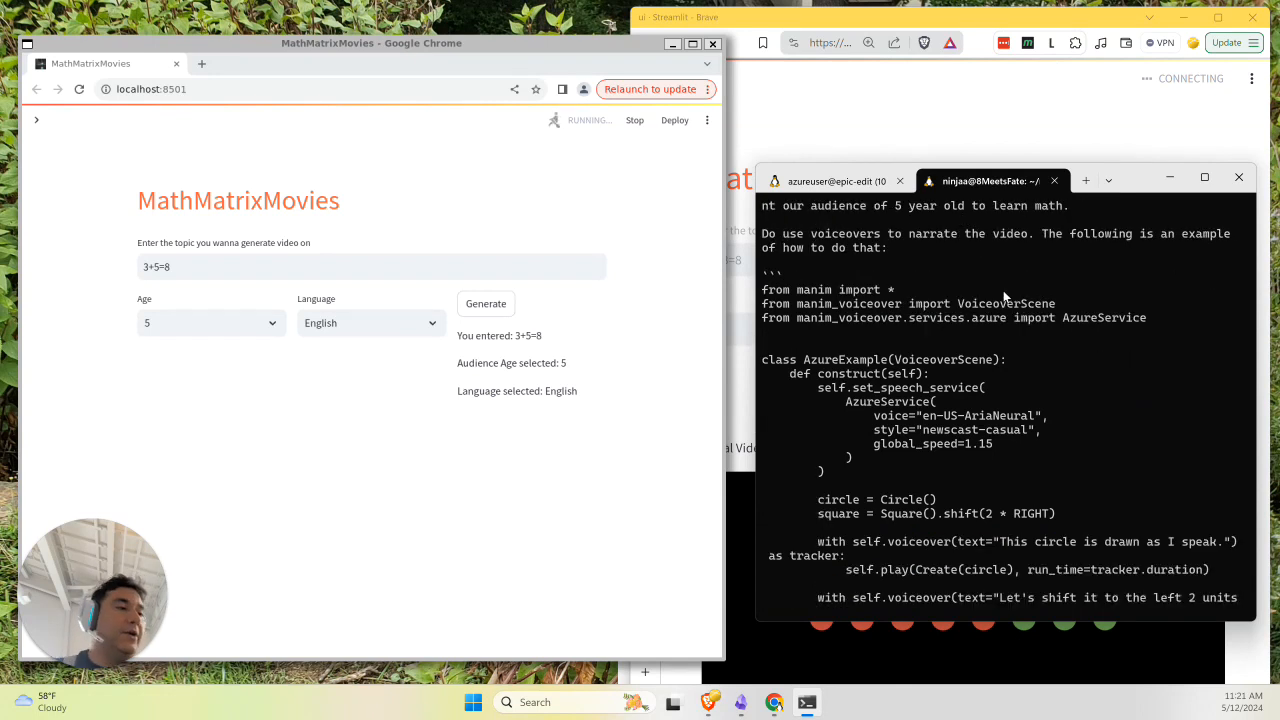
scroll("down", 3)
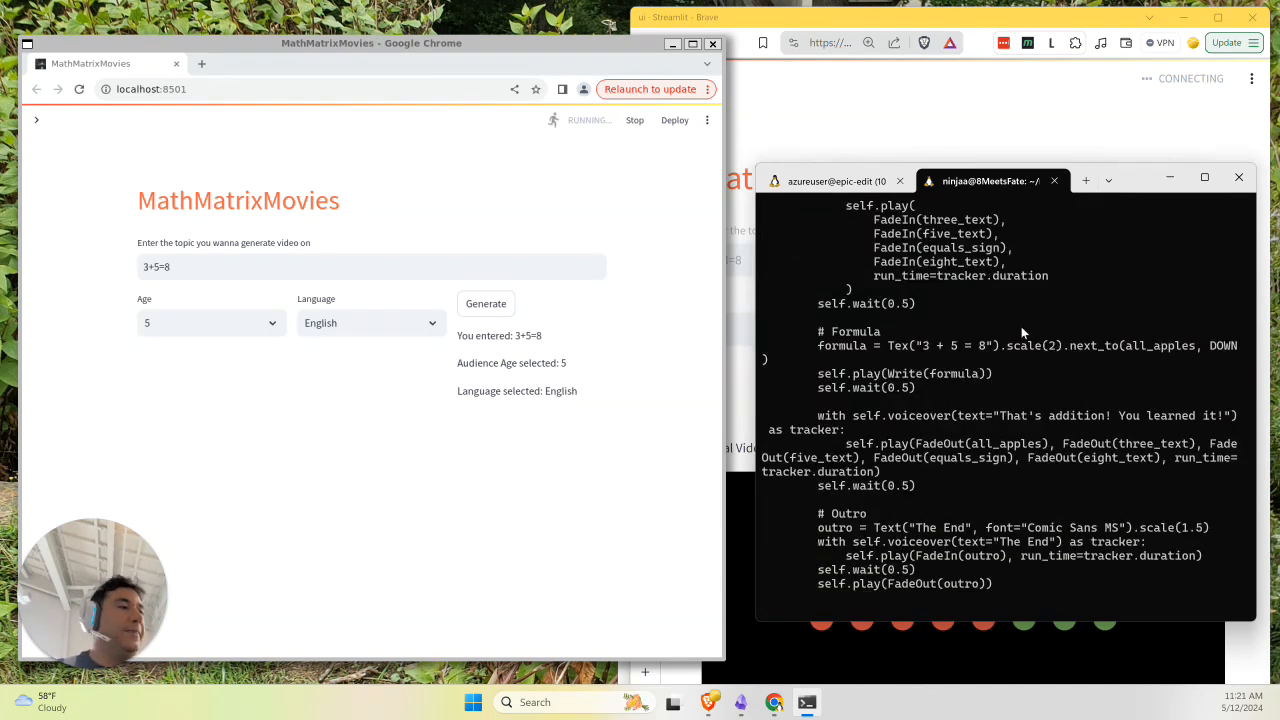
mouse_move(956, 324)
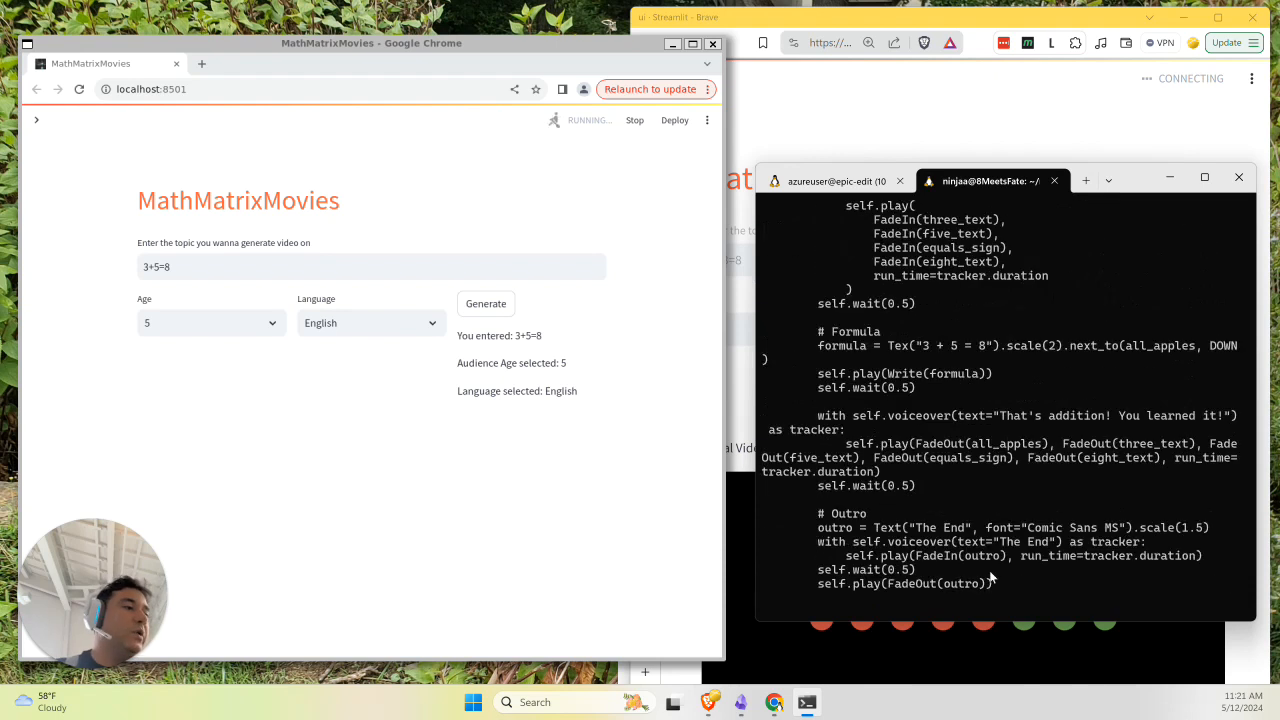
mouse_move(776, 390)
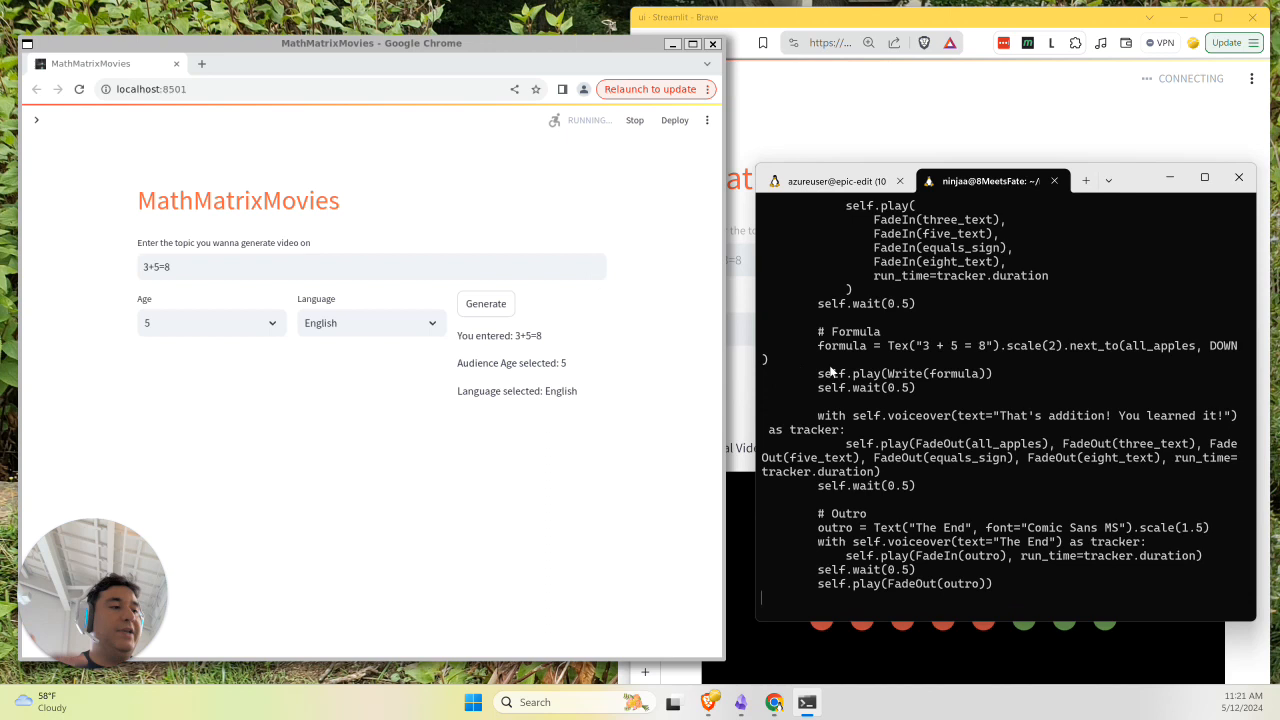
mouse_move(904, 352)
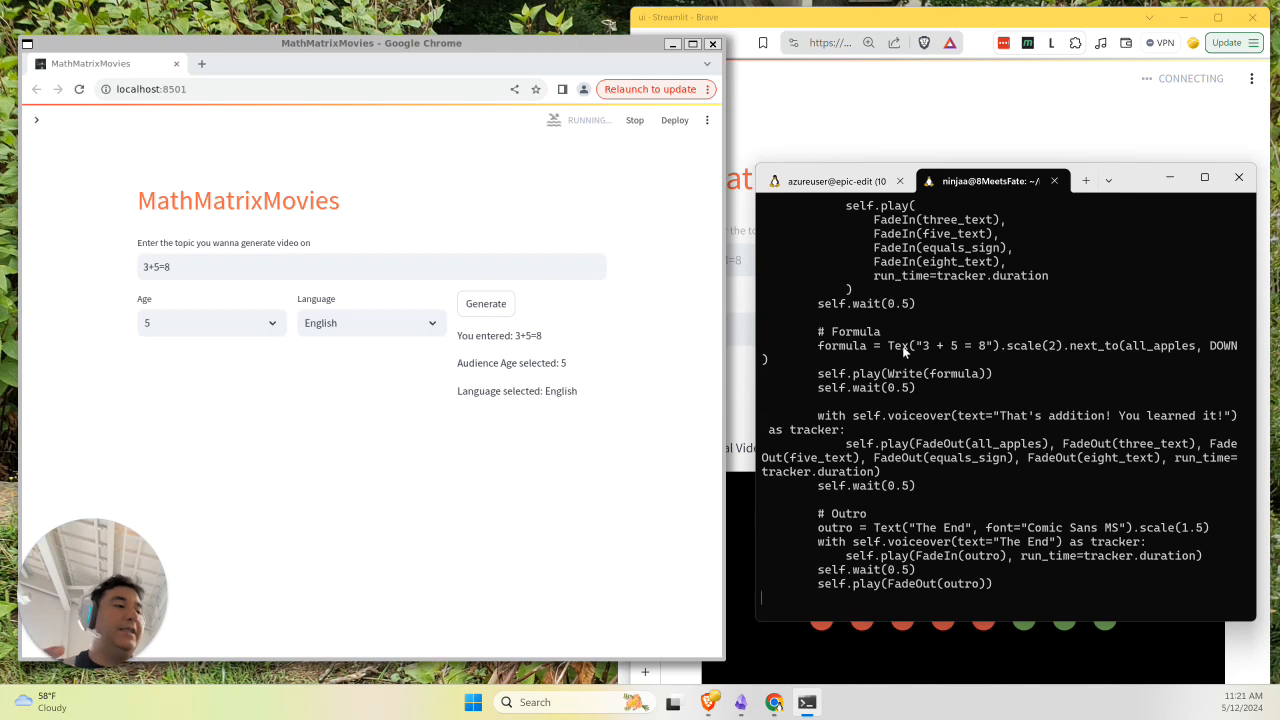
mouse_move(912, 378)
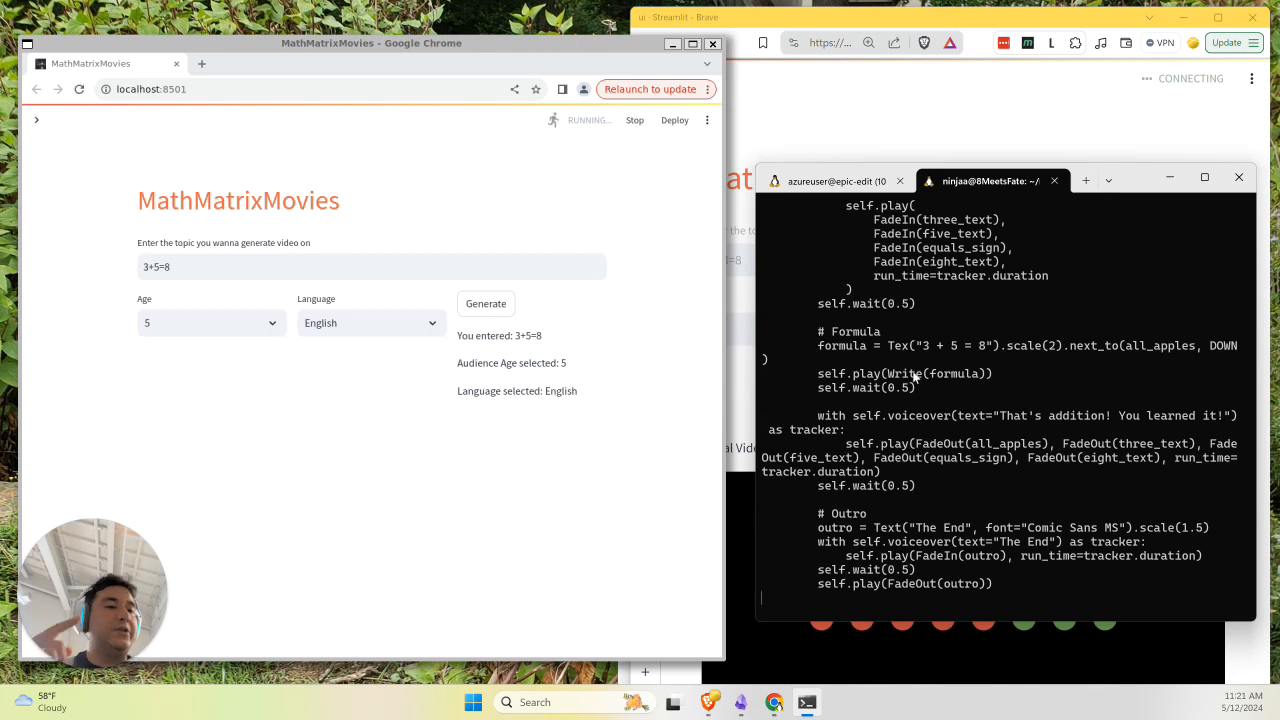
mouse_move(368, 414)
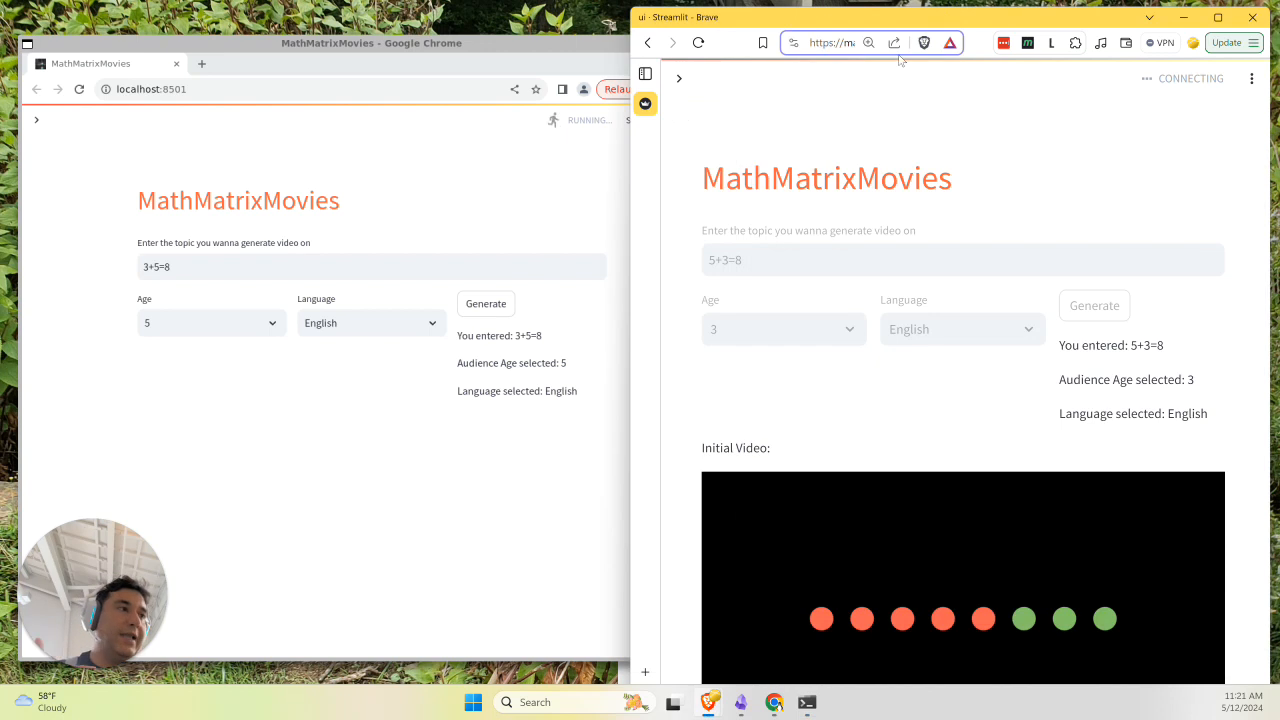
- Scroll both Streamlit windows to show the 39-second 3+5=8 initial video beside the earlier run's videos
scroll("down", 3)
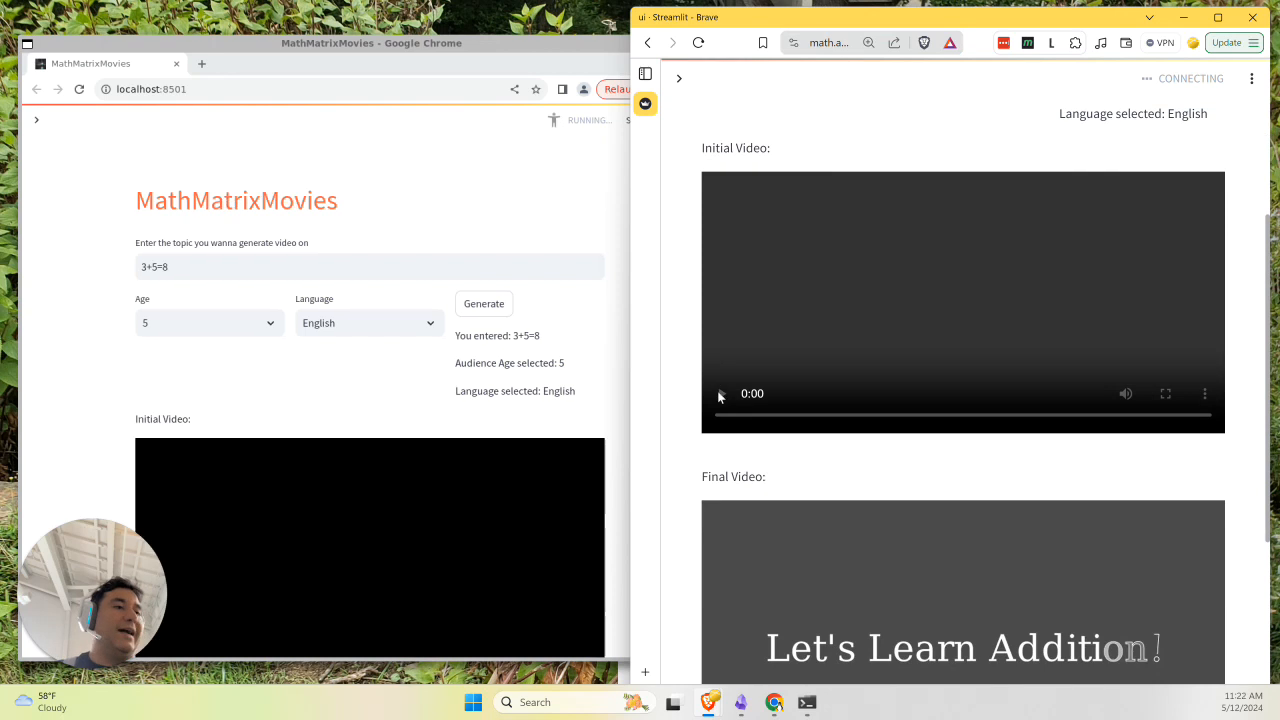
scroll("down", 3)
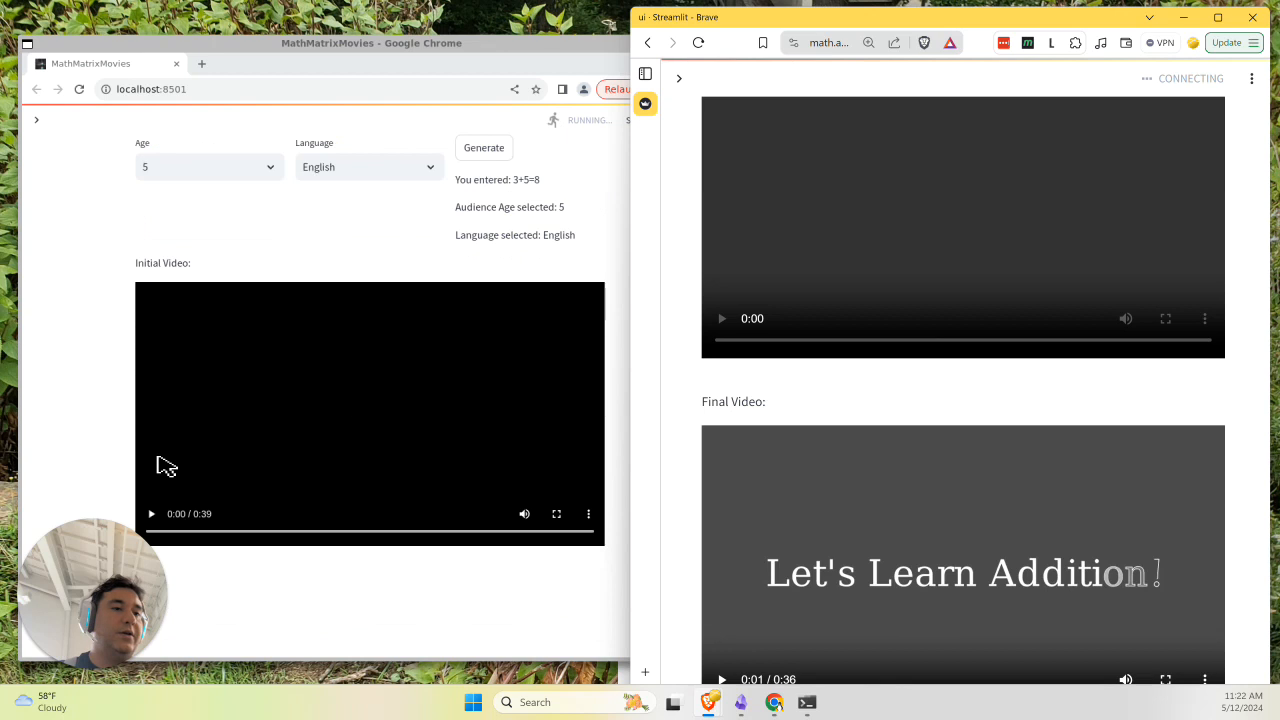
- Play the 3+5=8 initial video through its title and apple counting, pausing around 0:23 of 0:39
left_click(152, 512)
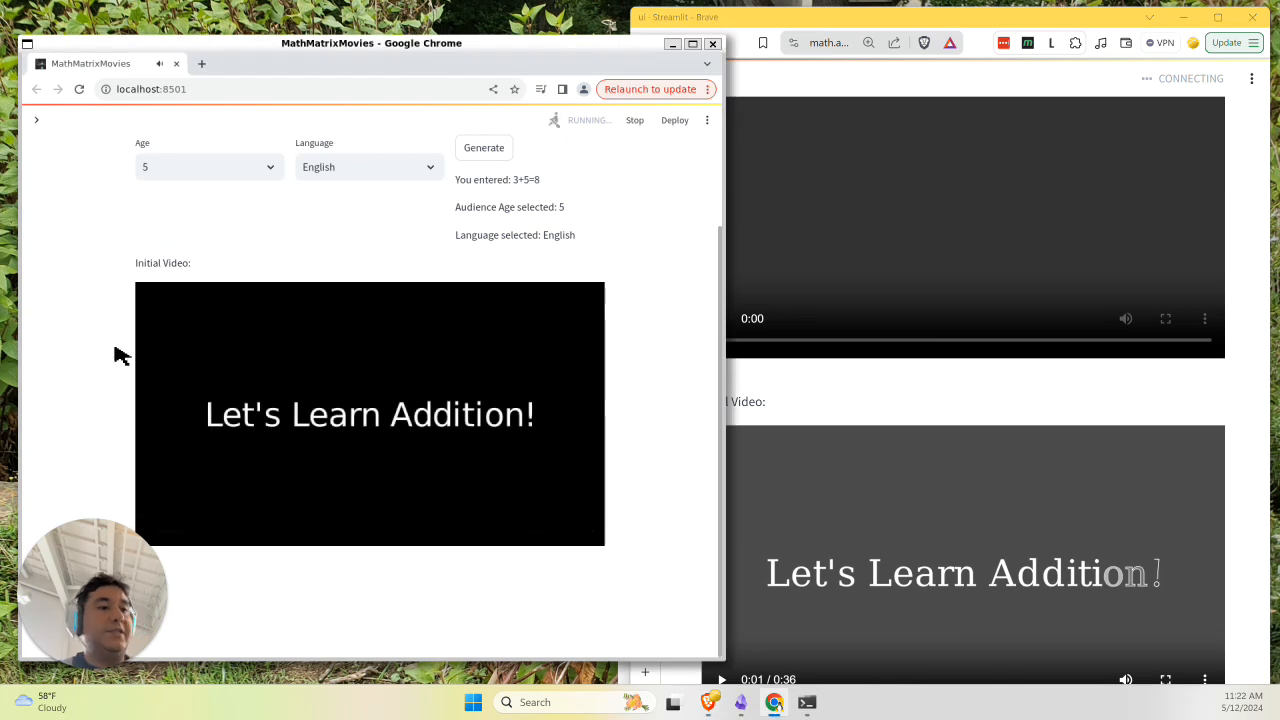
left_click(368, 412)
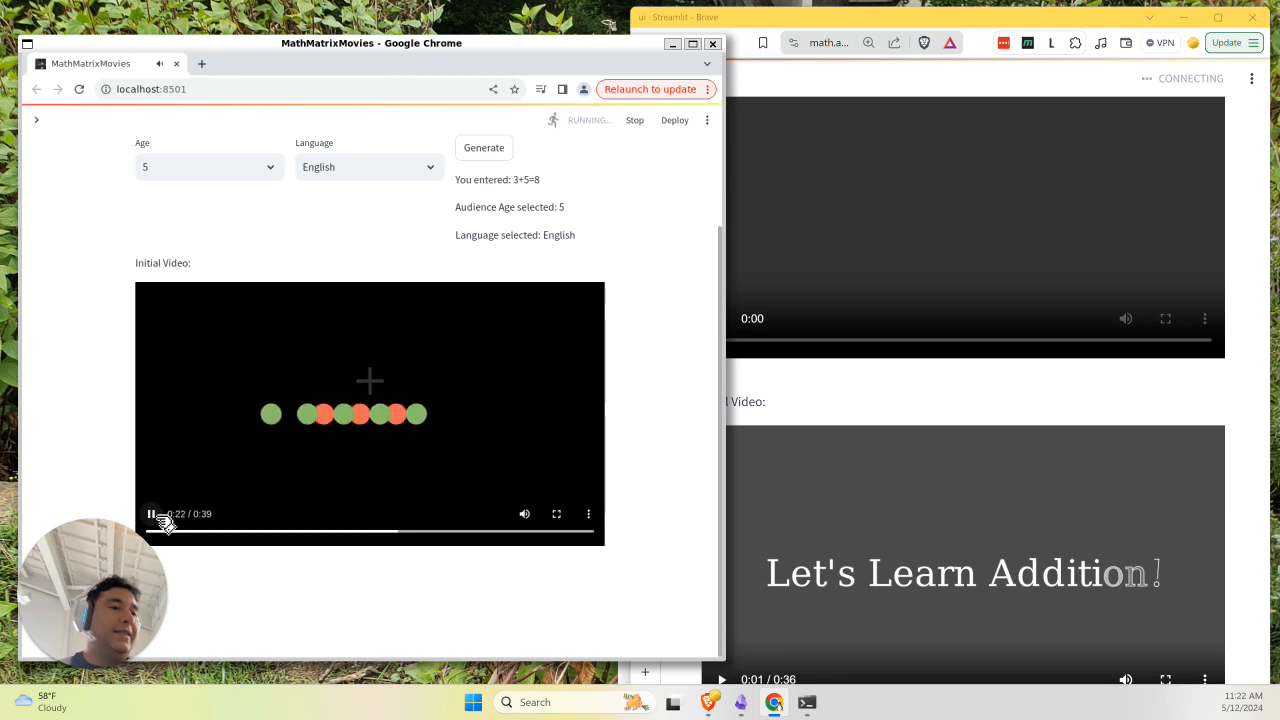
left_click(152, 512)
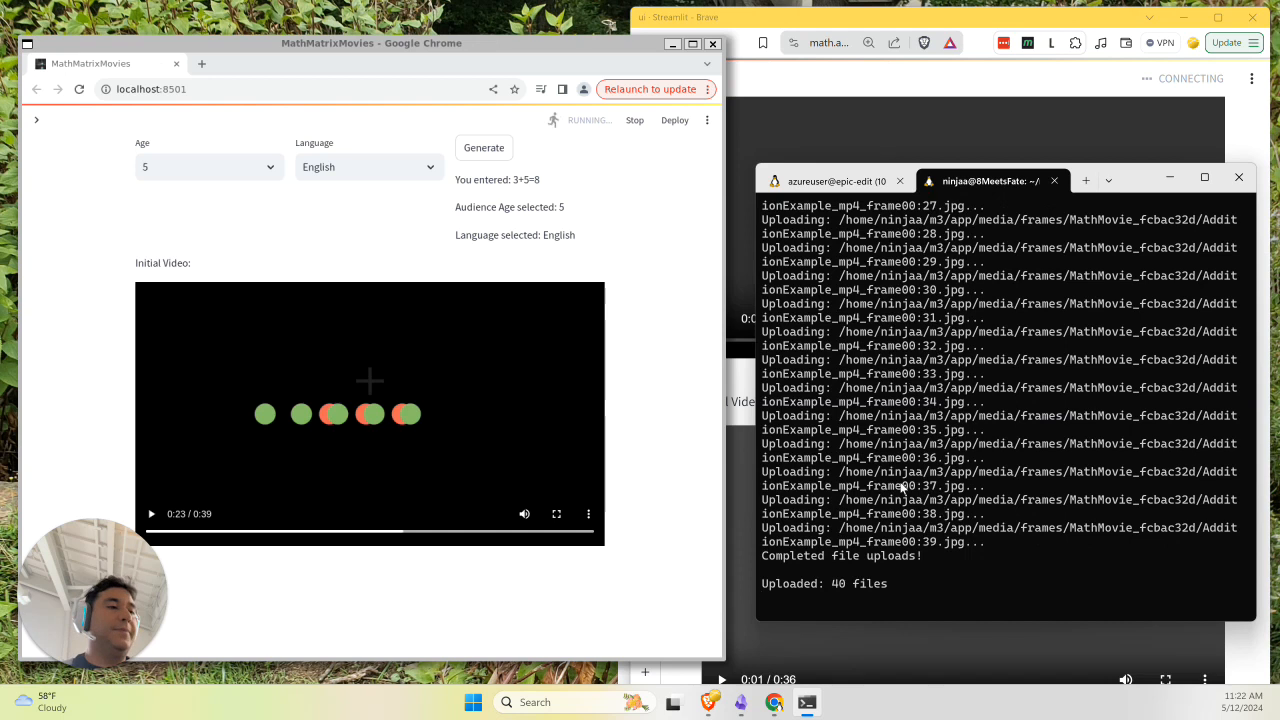
mouse_move(480, 614)
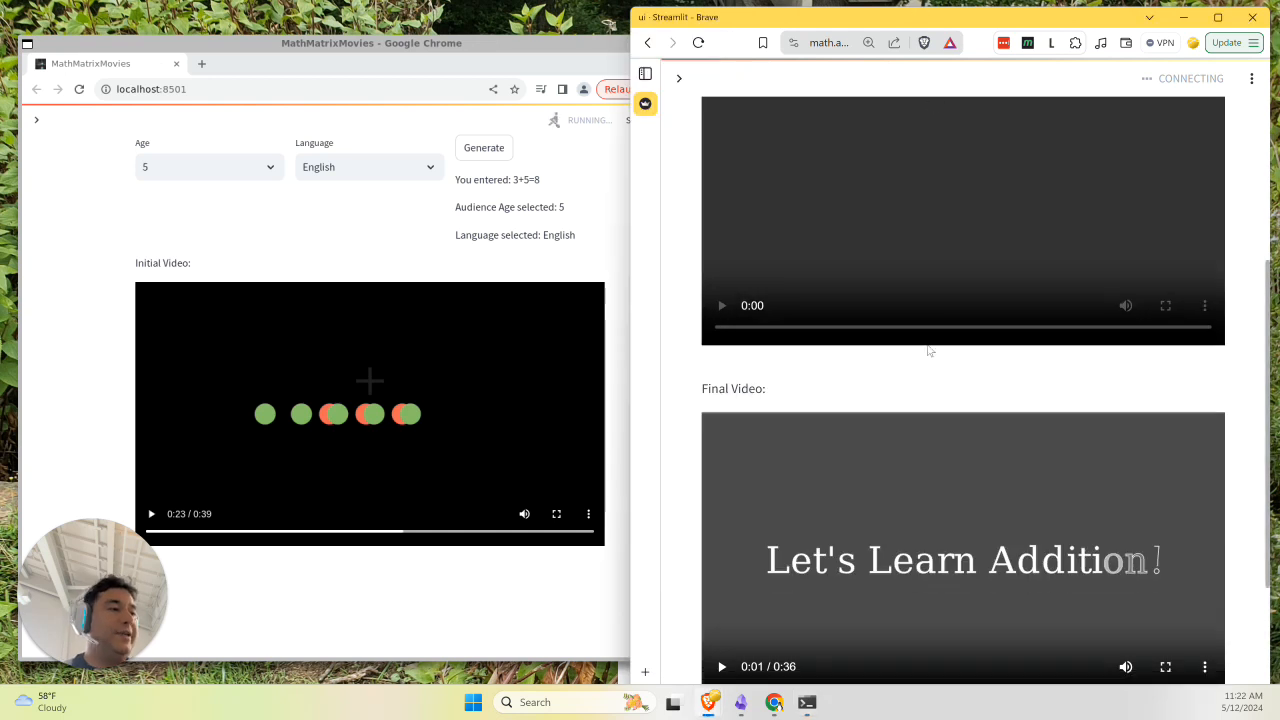
- Scroll past the earlier run's Final Video to the Publish to Youtube button
scroll("down", 3)
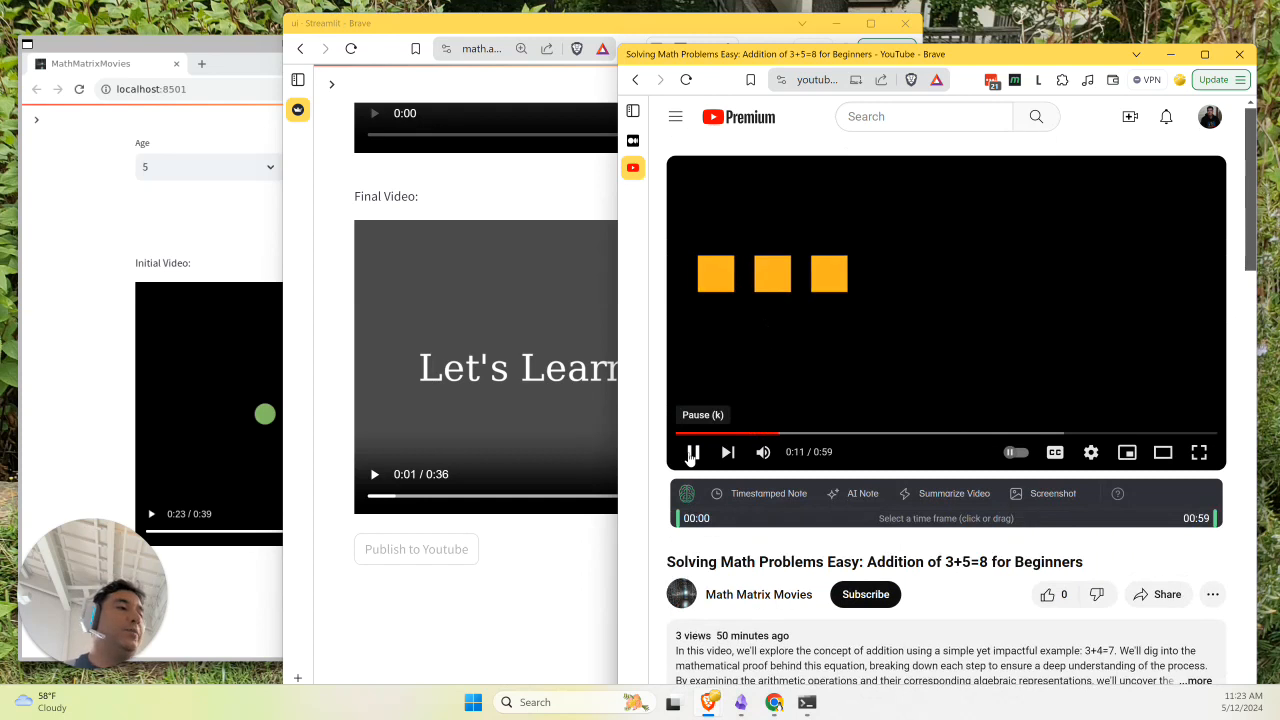
- Pause the published 'Addition of 3+5=8 for Beginners' YouTube video, then resume it around 0:12
left_click(692, 452)
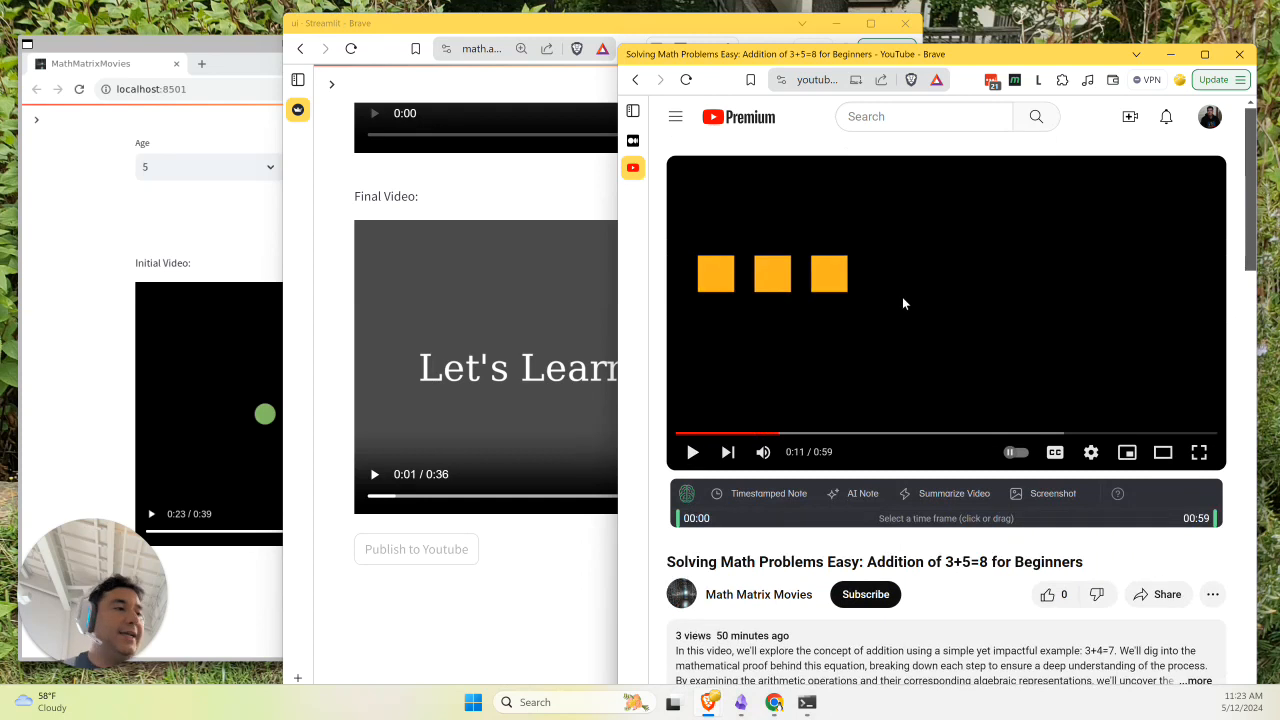
mouse_move(954, 296)
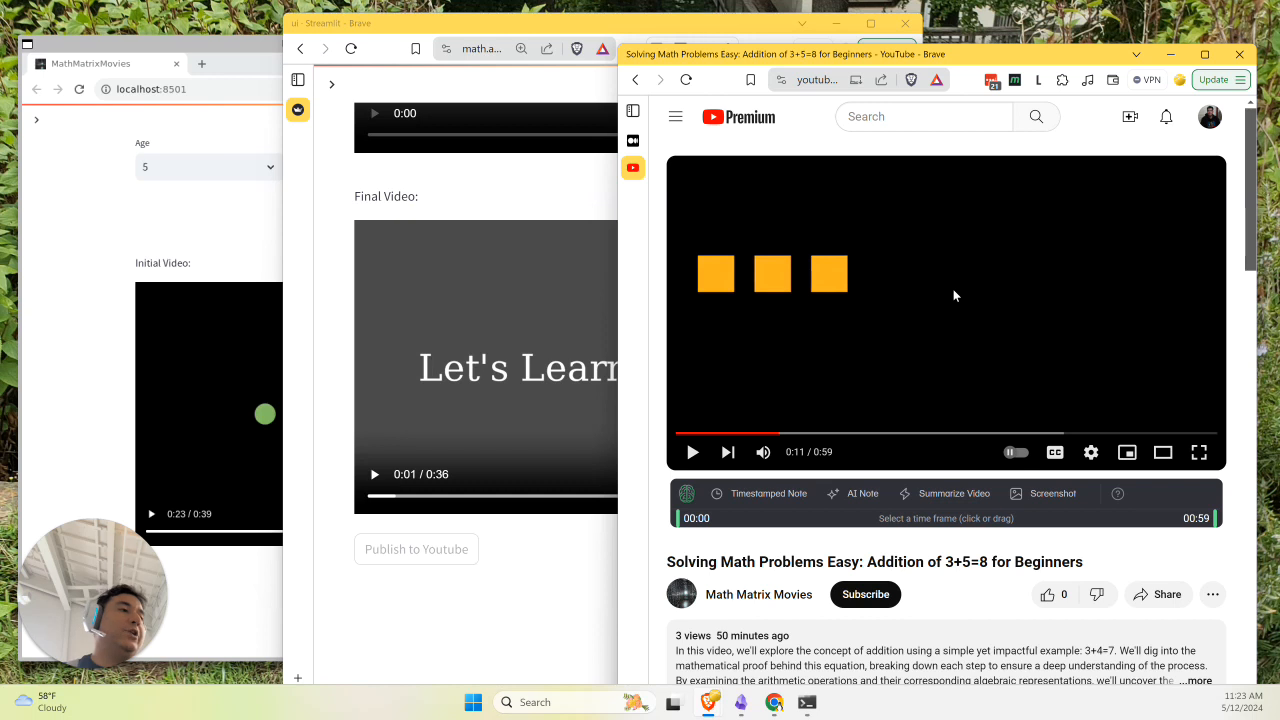
mouse_move(664, 328)
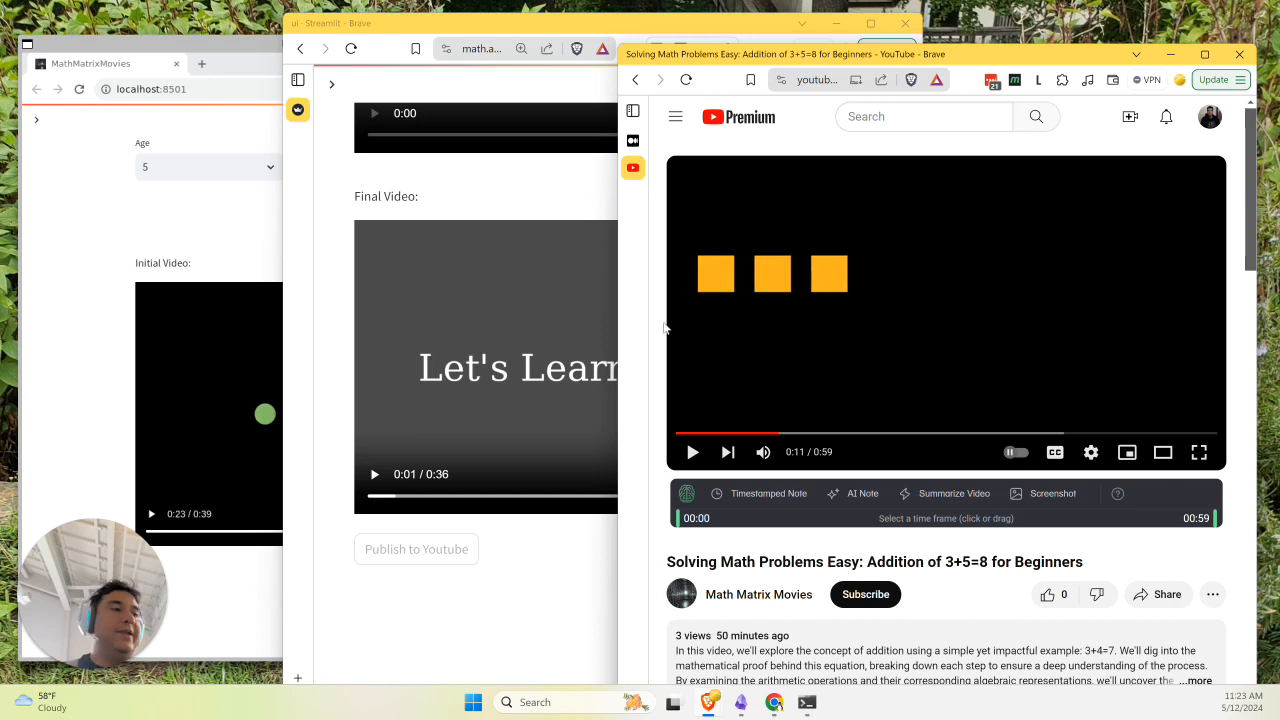
mouse_move(784, 384)
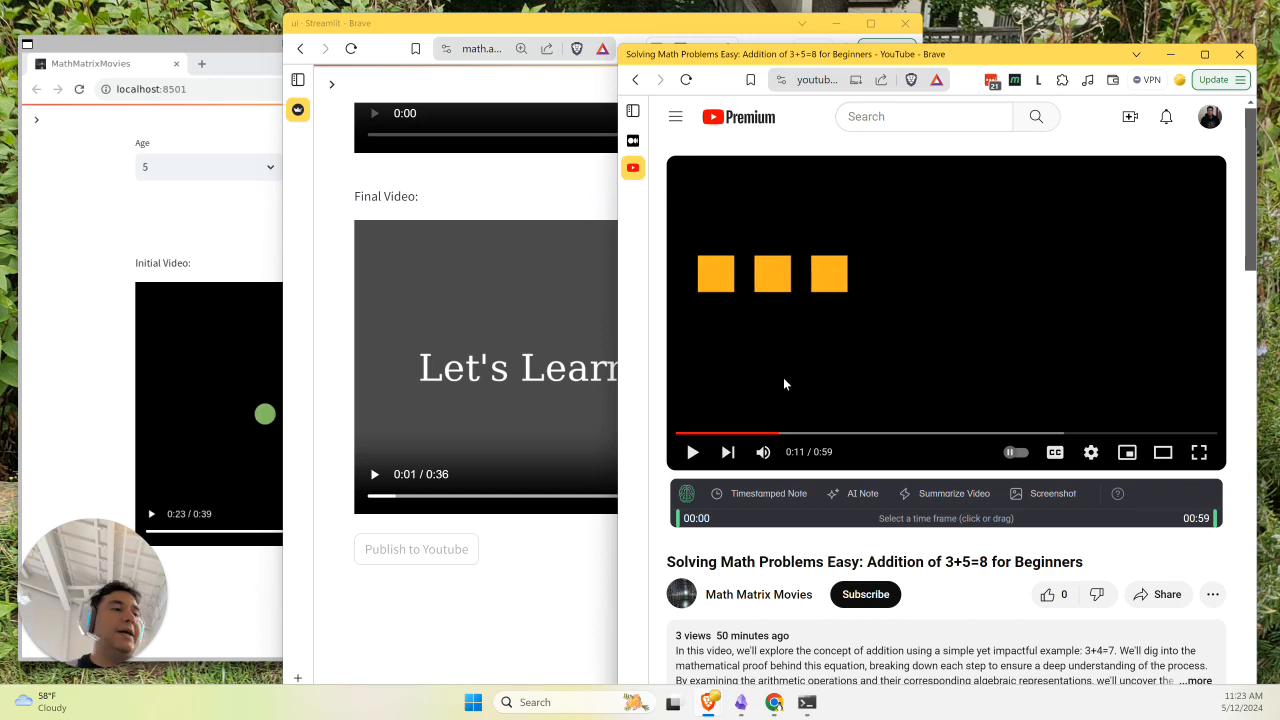
mouse_move(728, 340)
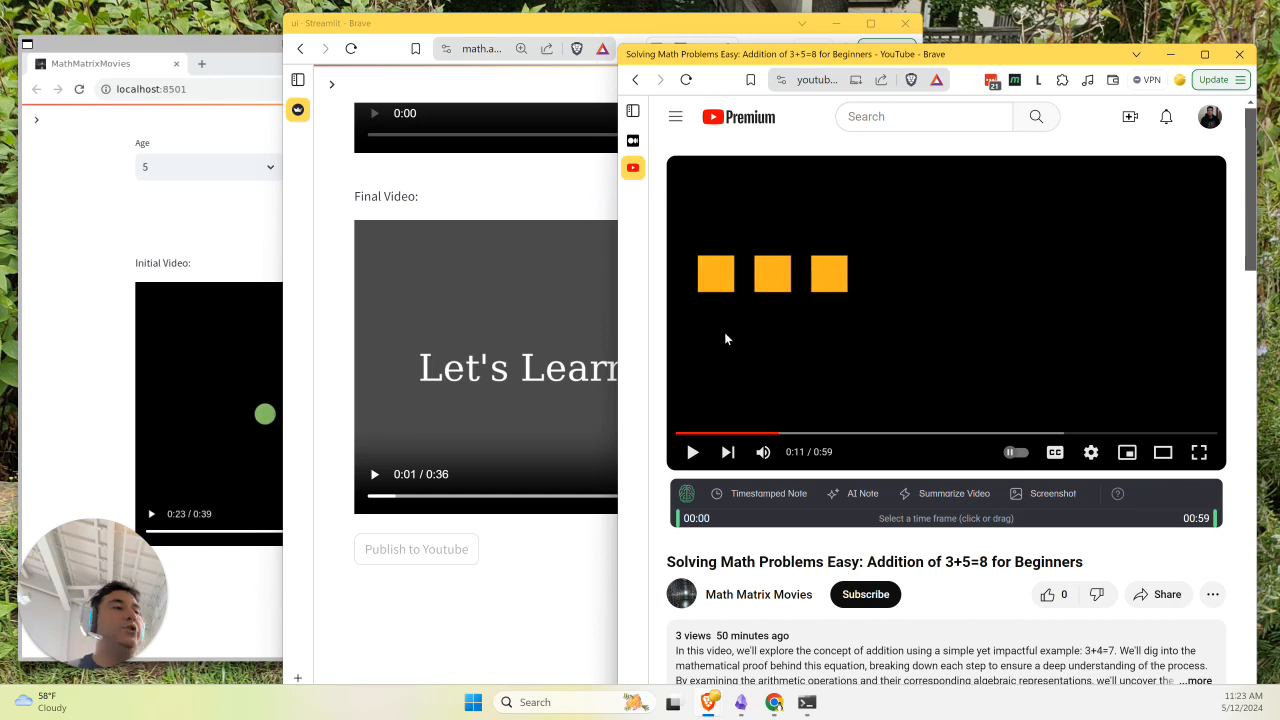
mouse_move(712, 462)
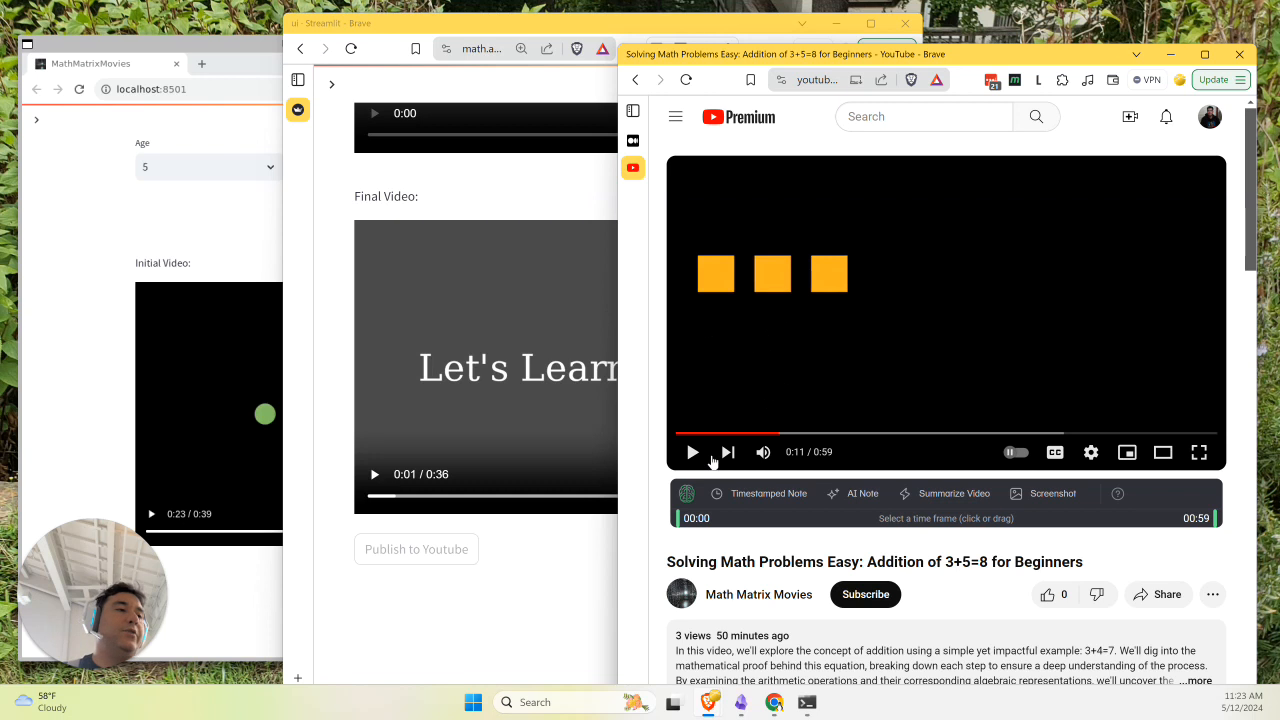
left_click(692, 452)
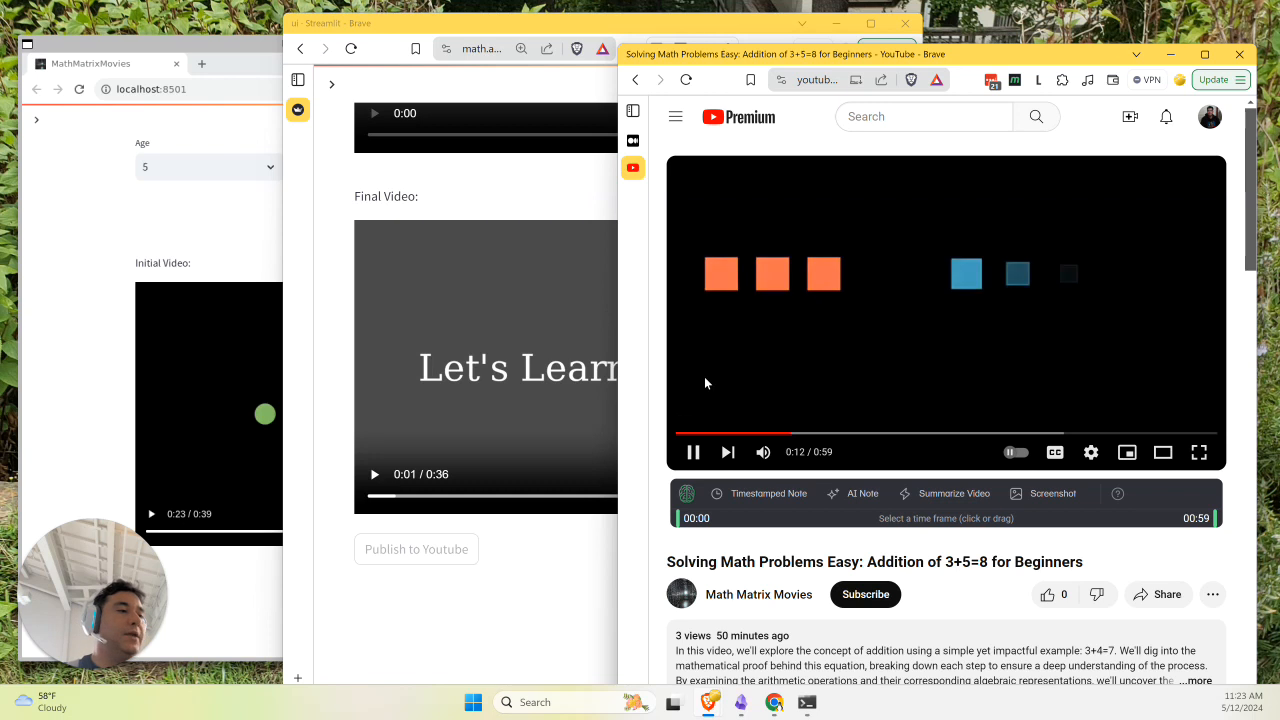